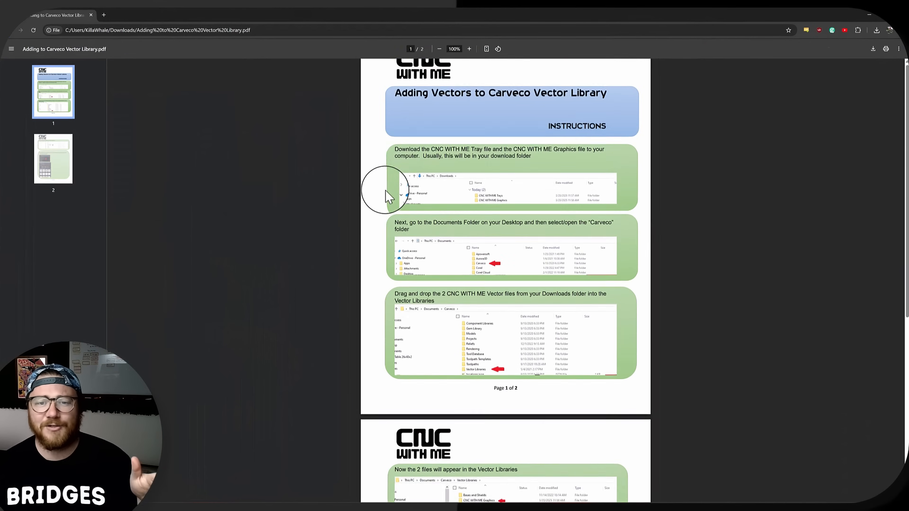
Step: Scroll through the Adding to Carveco Vector Library PDF to review page 2
scroll("up", 3)
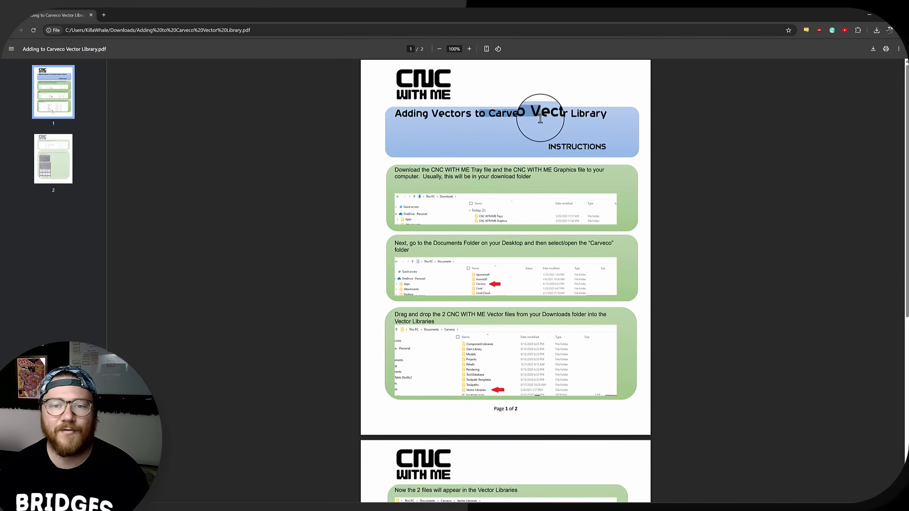
scroll("down", 3)
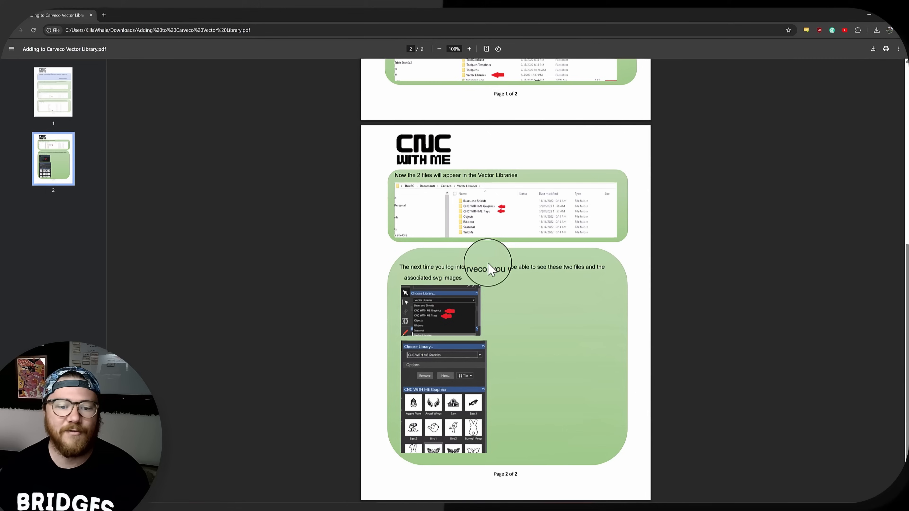
scroll("up", 3)
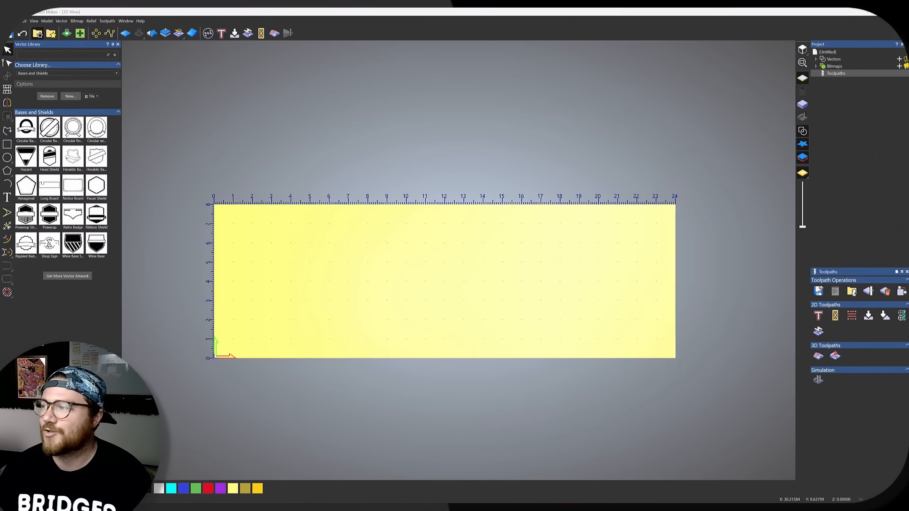
mouse_move(699, 229)
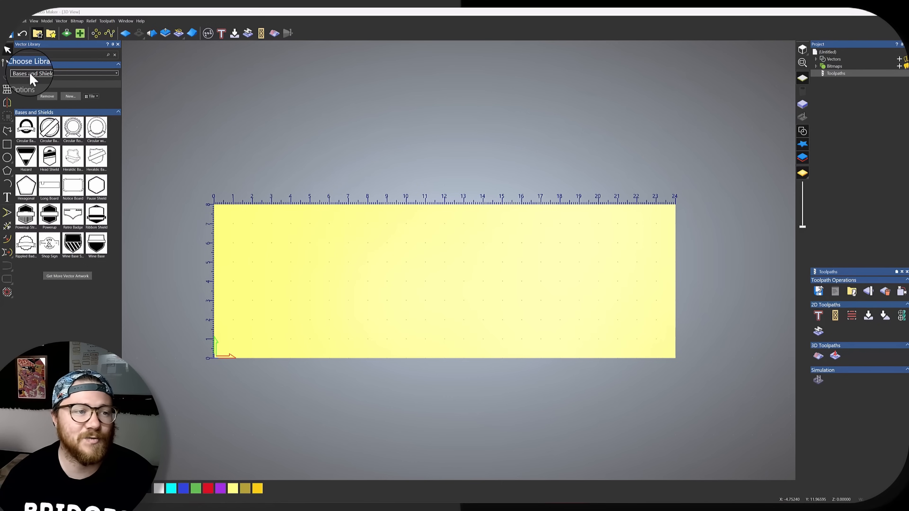
Step: Choose CNC WITH ME Trays from the vector library's Choose Library list
left_click(114, 72)
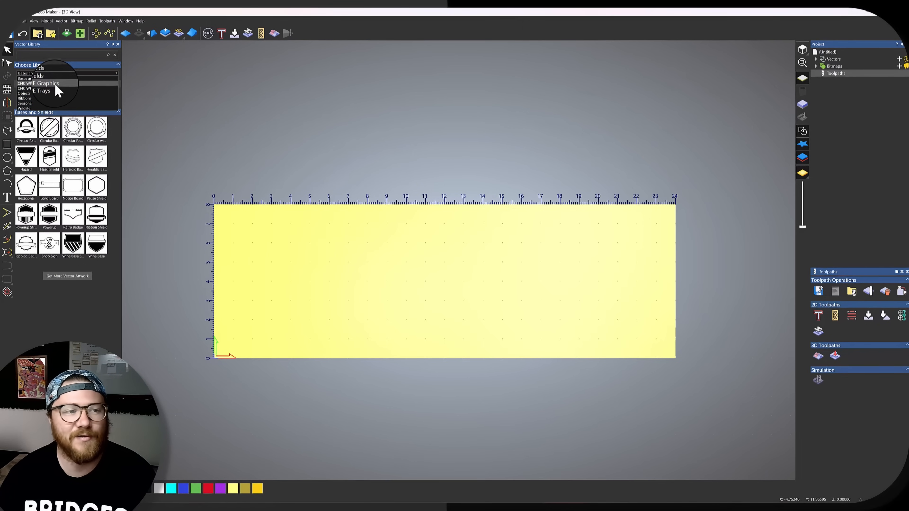
left_click(42, 91)
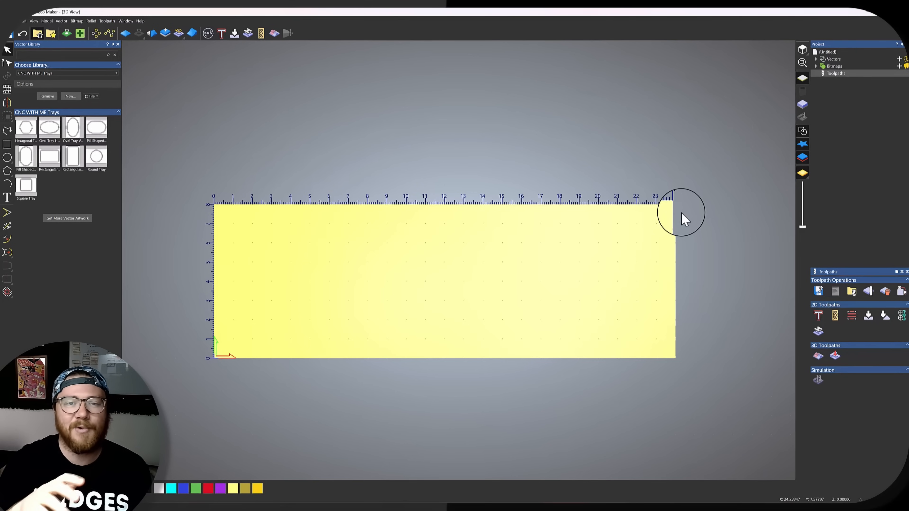
mouse_move(678, 191)
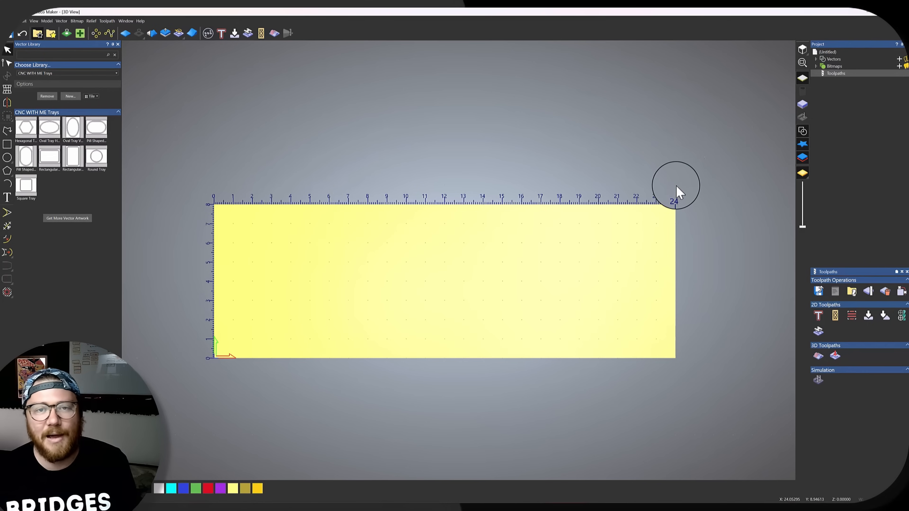
mouse_move(305, 217)
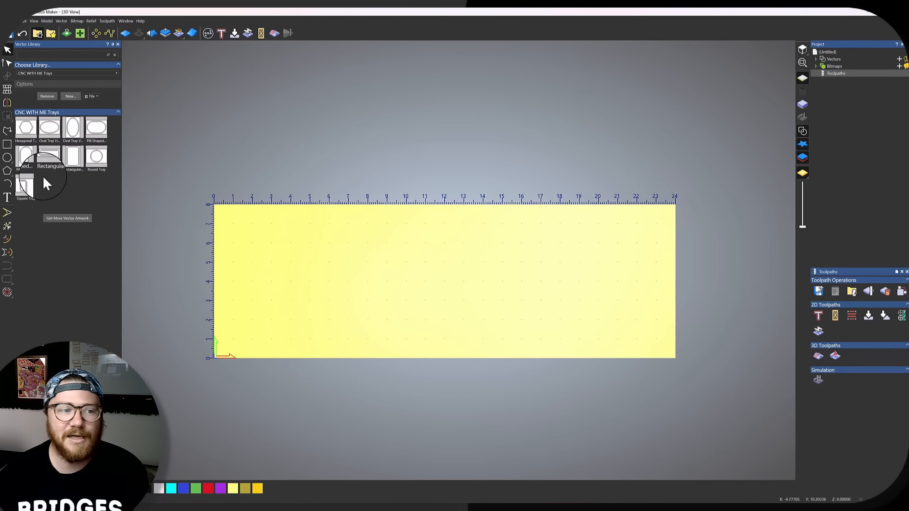
mouse_move(96, 126)
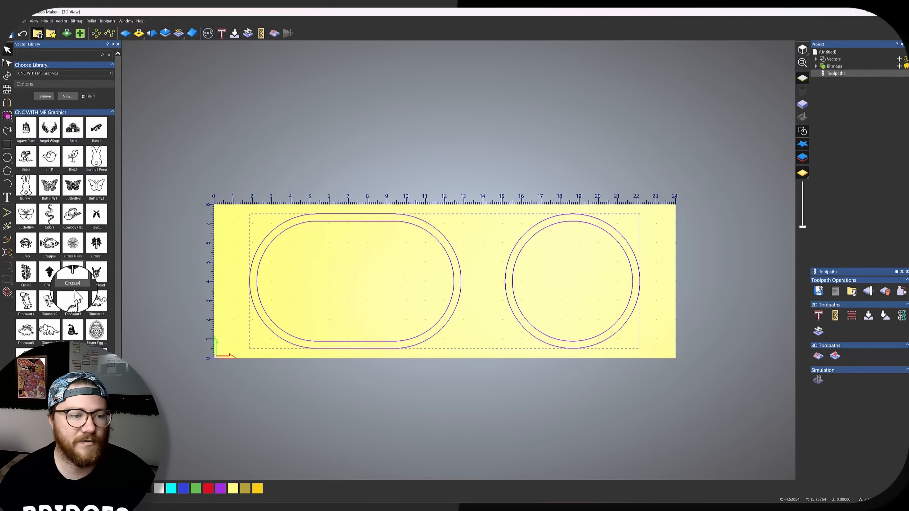
double_click(72, 273)
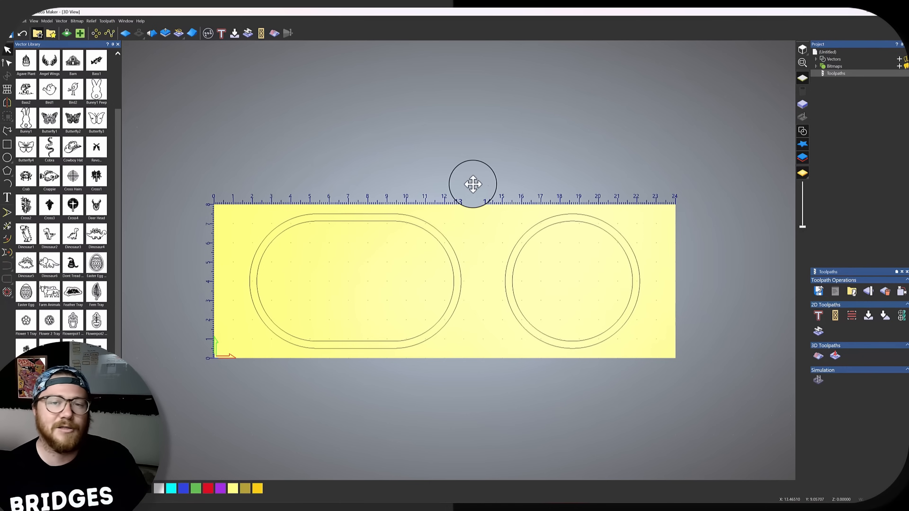
mouse_move(73, 262)
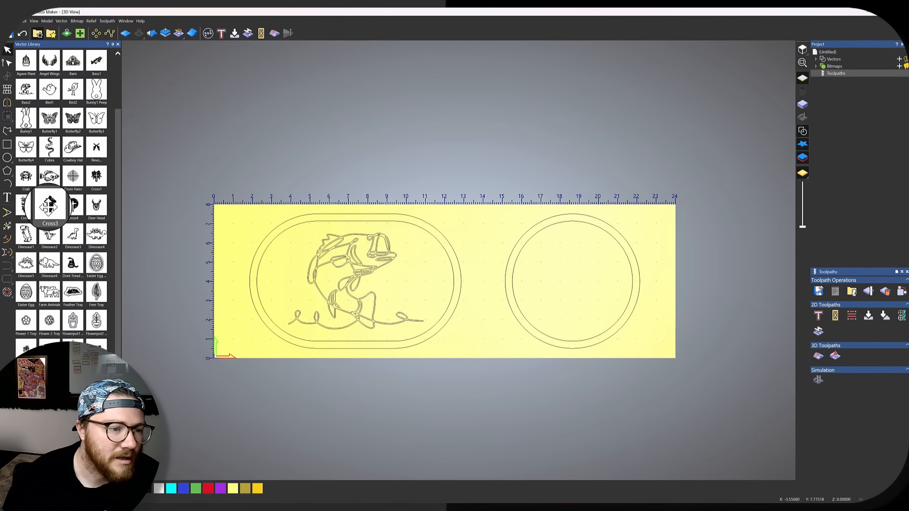
Step: Scroll the library to reach the Bass and Easter Egg graphics for the trays
scroll("down", 3)
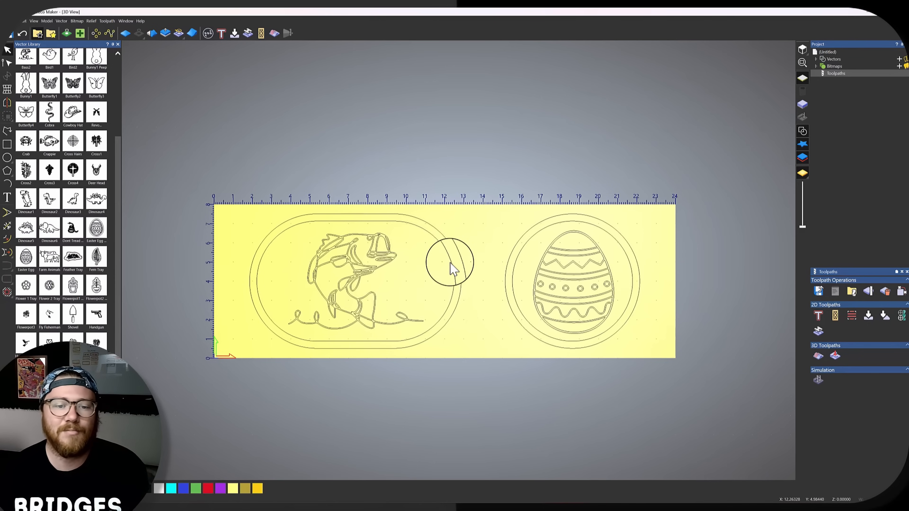
mouse_move(441, 273)
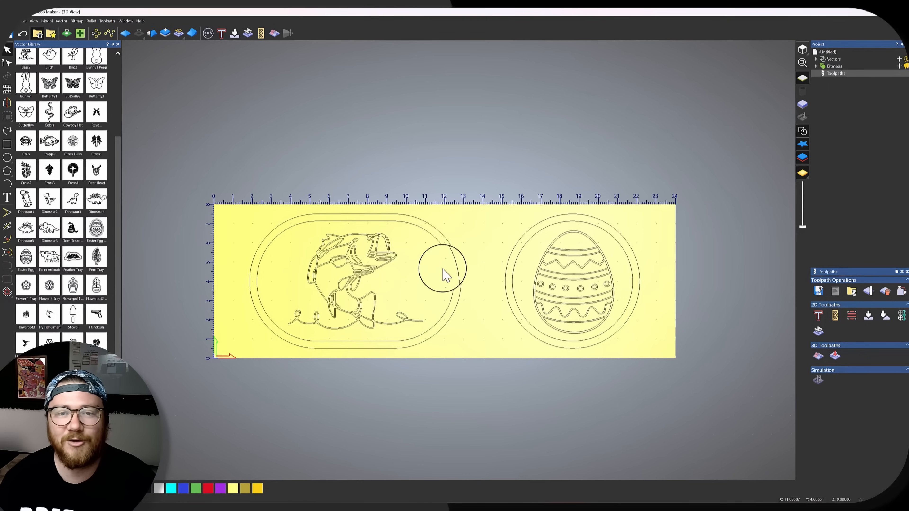
mouse_move(452, 272)
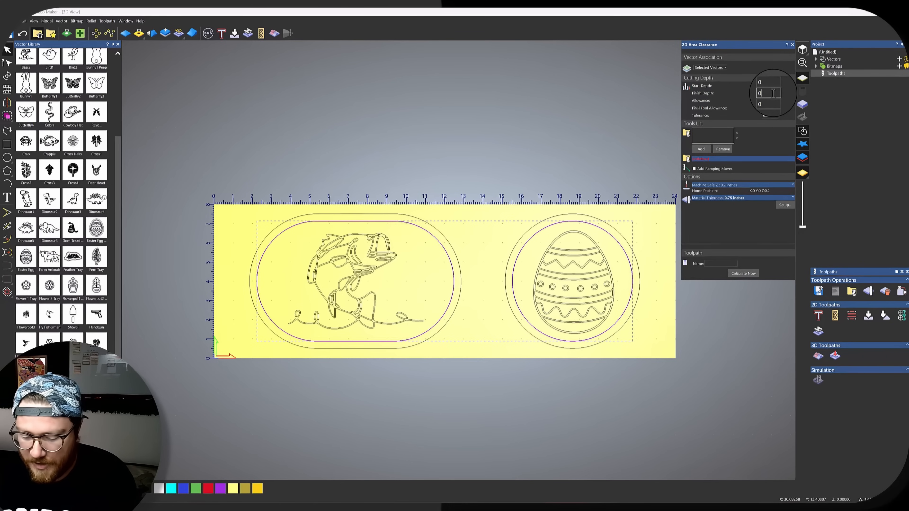
Step: Create a 2D area clearance at finish depth 0.5 with the 1/2" Bowl-Cut Jenny bit and calculate it
left_click(701, 149)
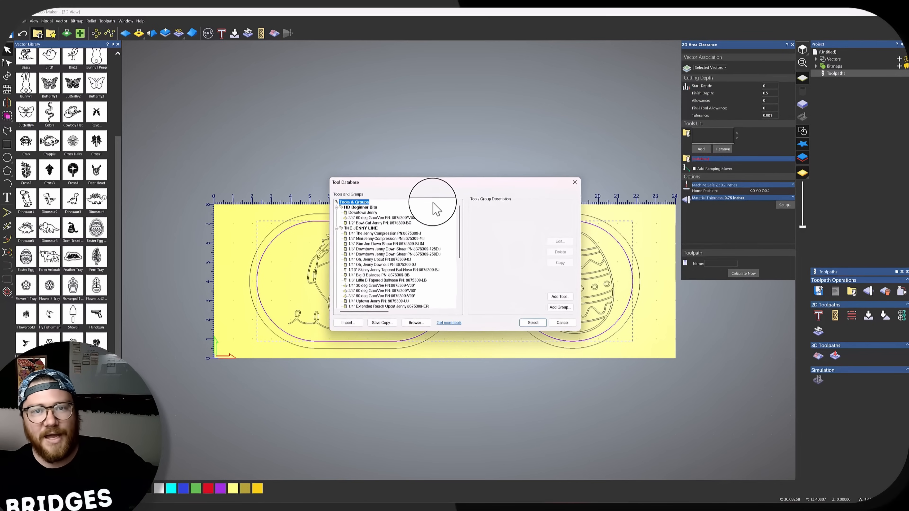
mouse_move(385, 223)
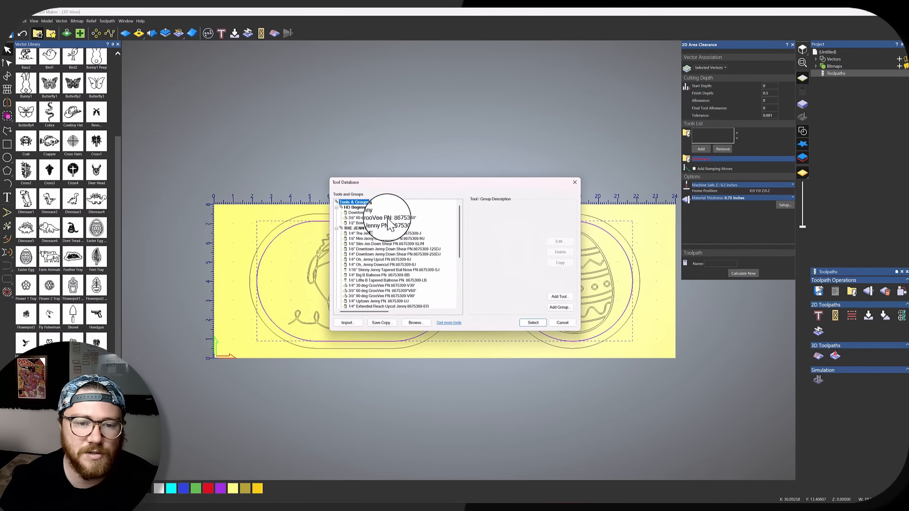
left_click(377, 223)
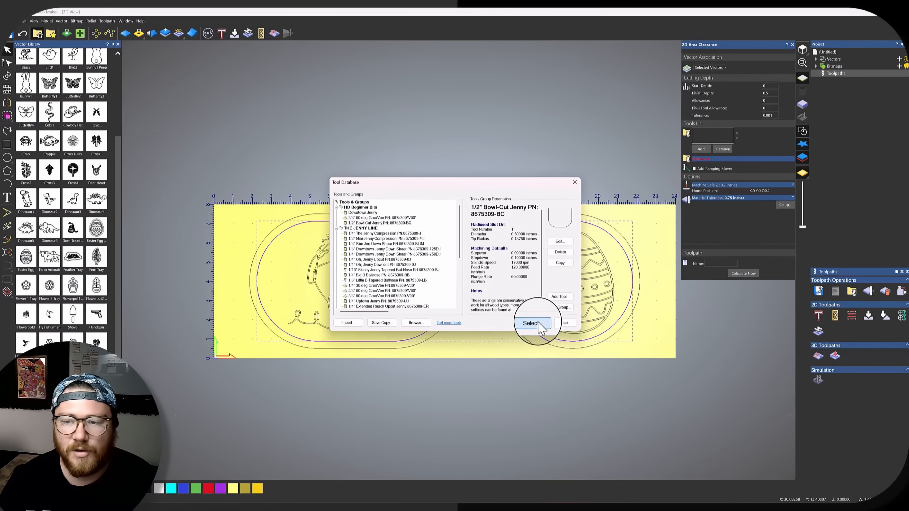
left_click(530, 323)
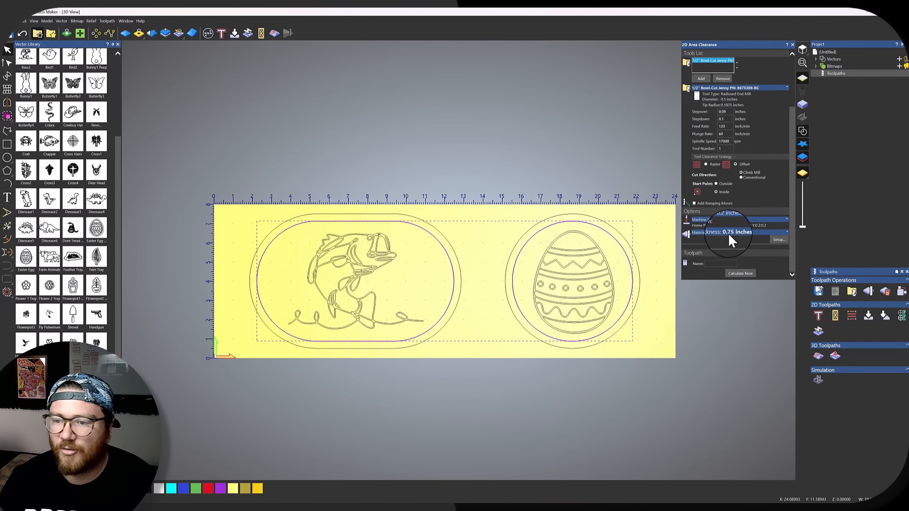
left_click(741, 274)
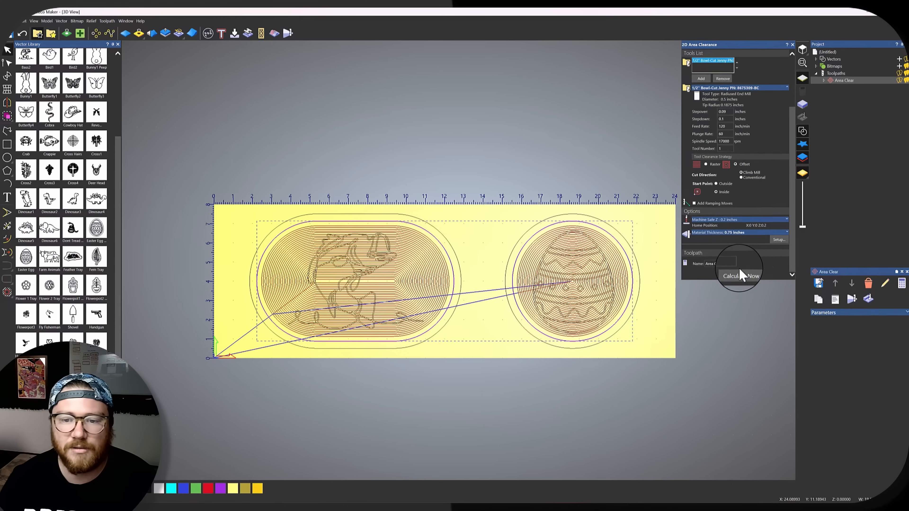
left_click(741, 276)
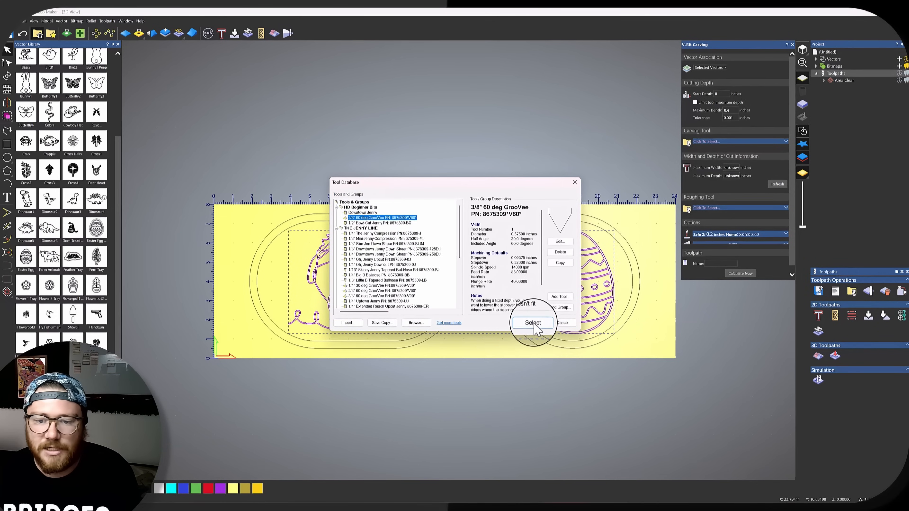
Step: Calculate a V-bit carving toolpath with the 3/8" 60-degree GrooVee bit and close its panel
left_click(531, 323)
type(".5")
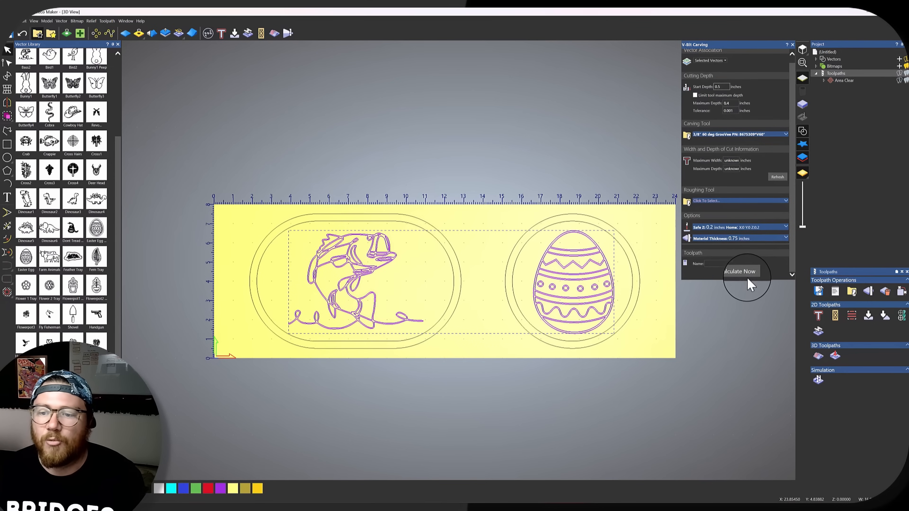
left_click(740, 273)
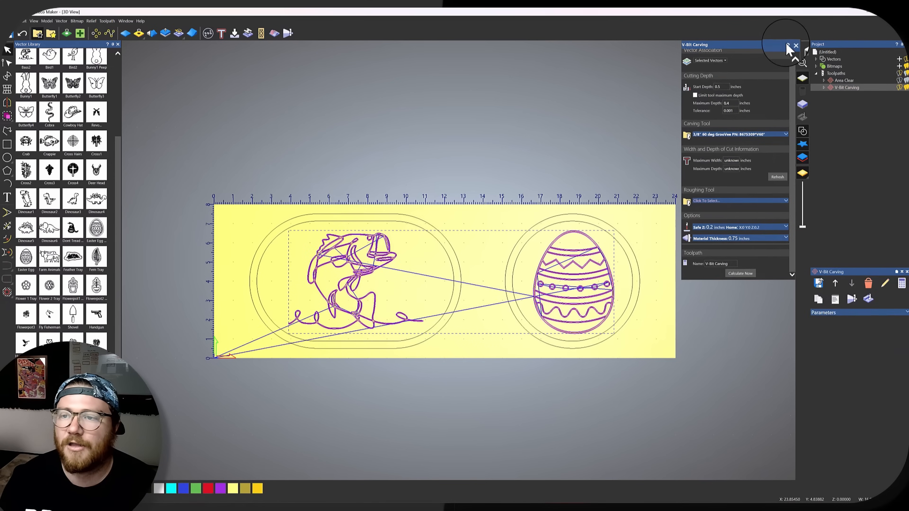
left_click(795, 46)
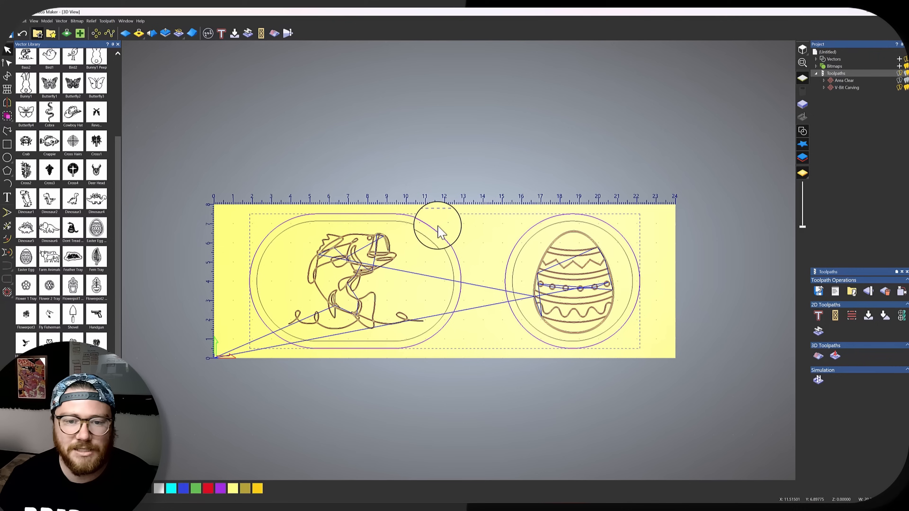
mouse_move(852, 93)
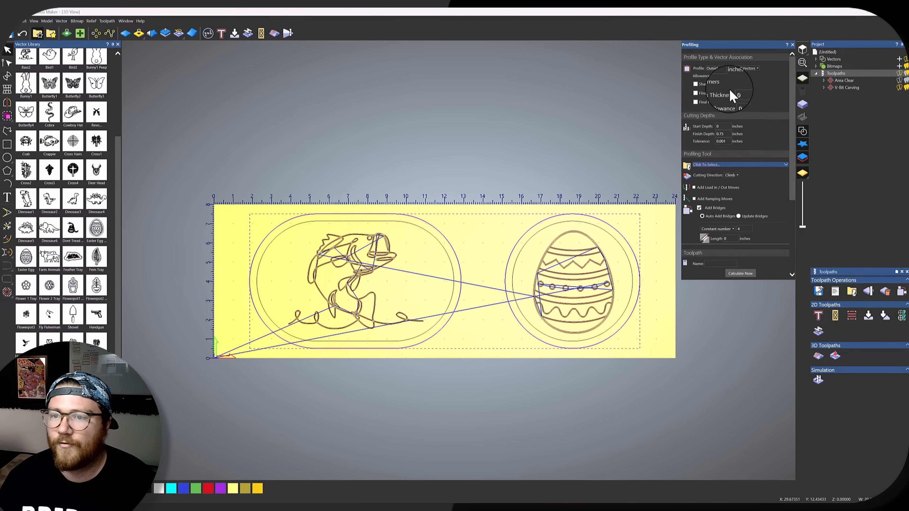
mouse_move(736, 164)
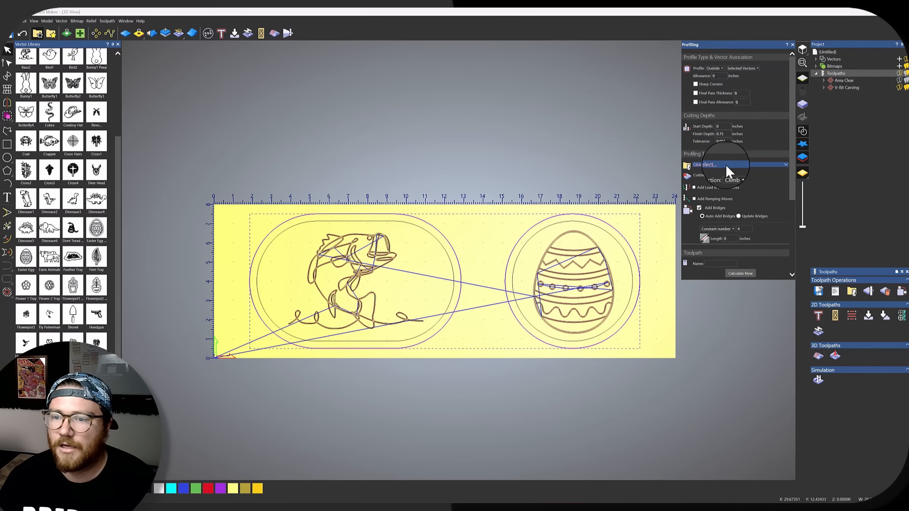
Step: Calculate an outside profile cut with the Downtown Jenny bit, then simulate all toolpaths
left_click(733, 164)
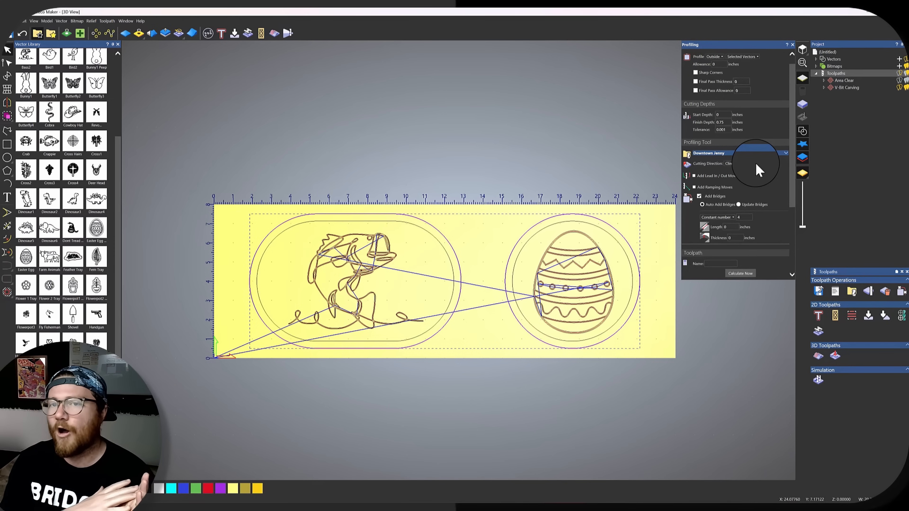
scroll("down", 3)
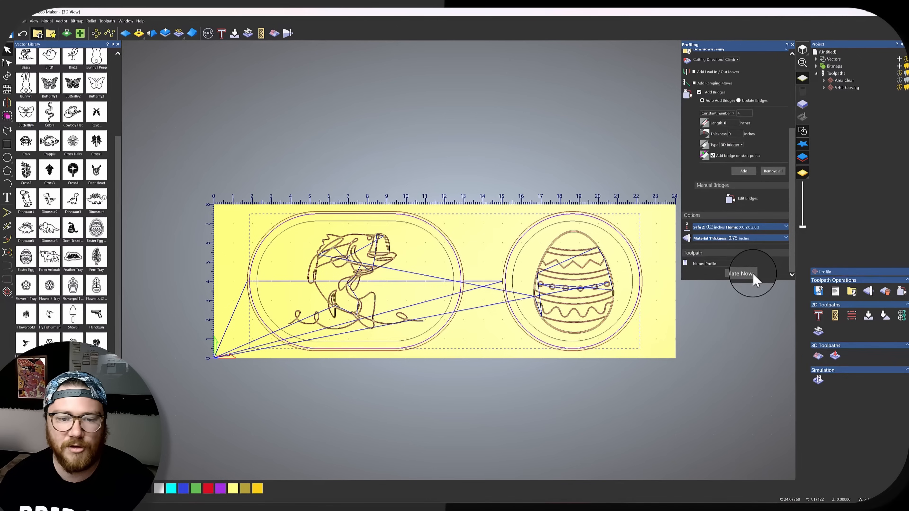
left_click(742, 274)
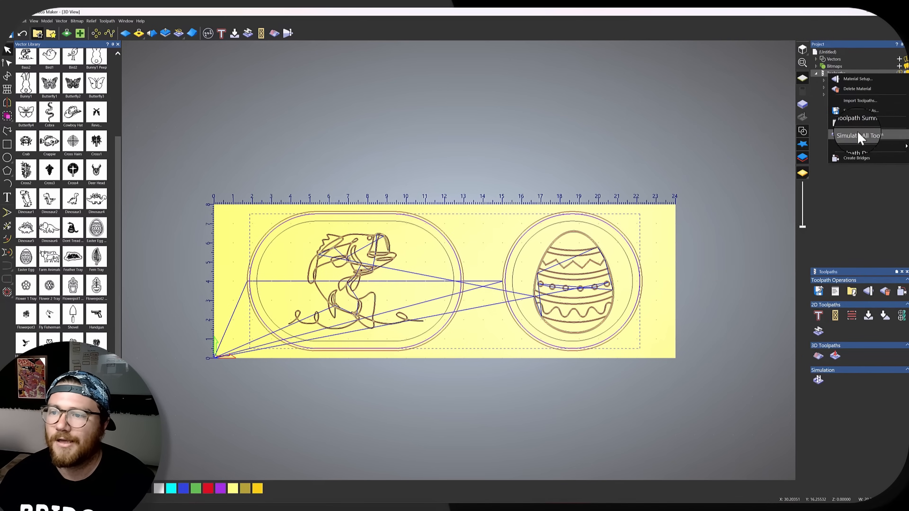
left_click(858, 135)
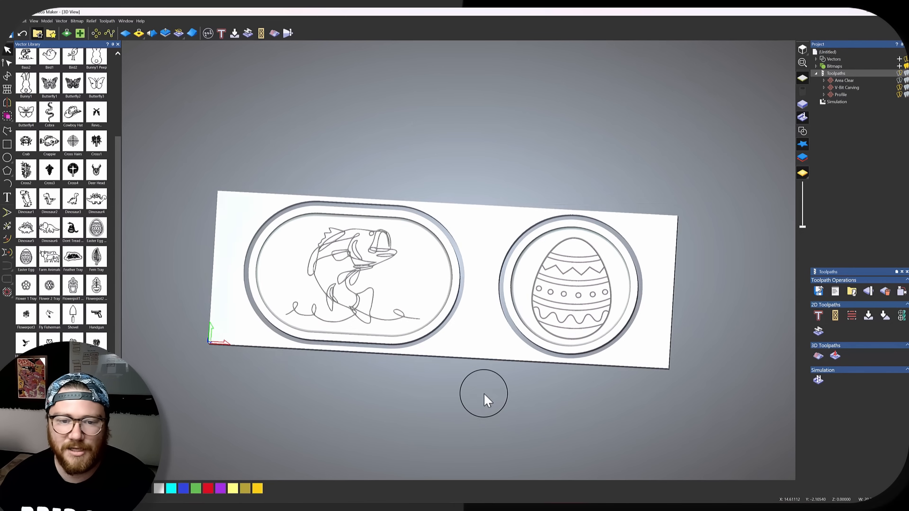